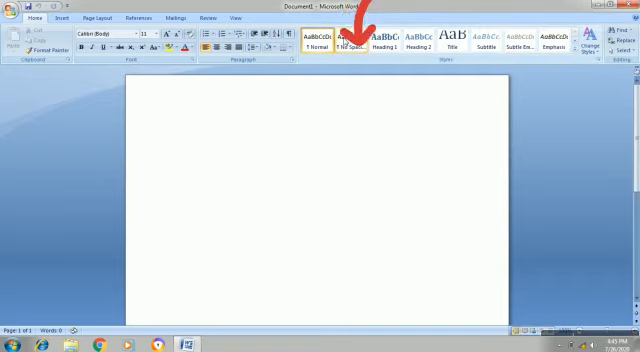
# Step: Apply the No Spacing style so the letter's lines follow each other without gaps
pyautogui.click(360, 40)
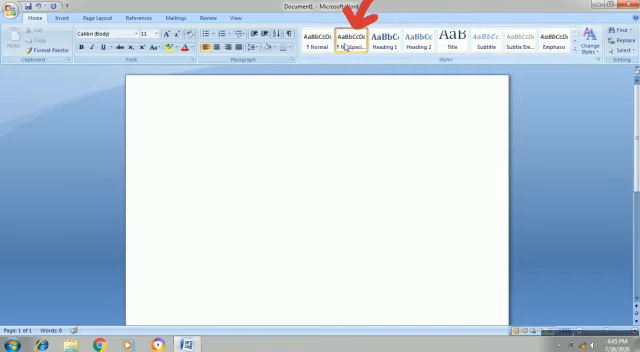
pyautogui.click(344, 40)
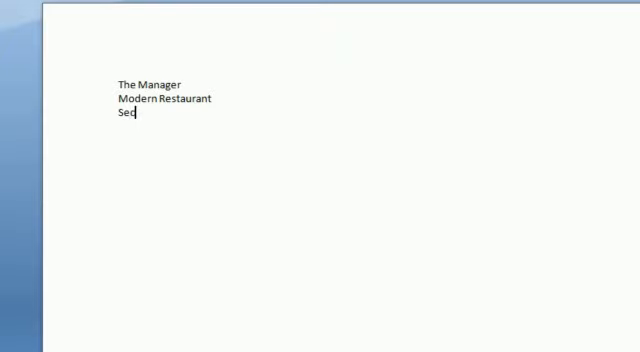
# Step: Add the address lines "Sec 23" and "Vaishi" under Modern Restaurant
pyautogui.write('23')
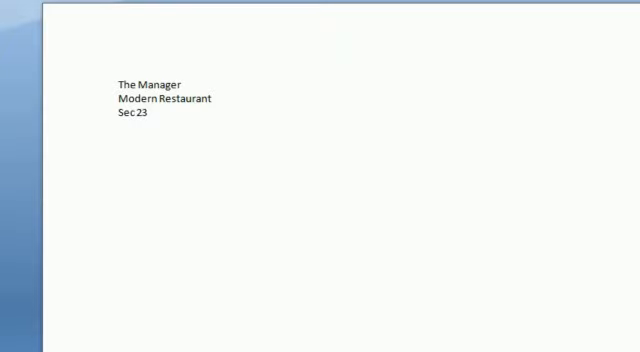
pyautogui.write('Vaishi')
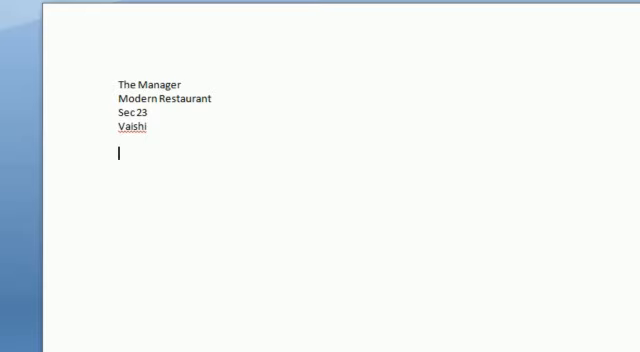
# Step: Write the date line "26 July 2020" below the address, correcting a mistyped start
pyautogui.write('@7')
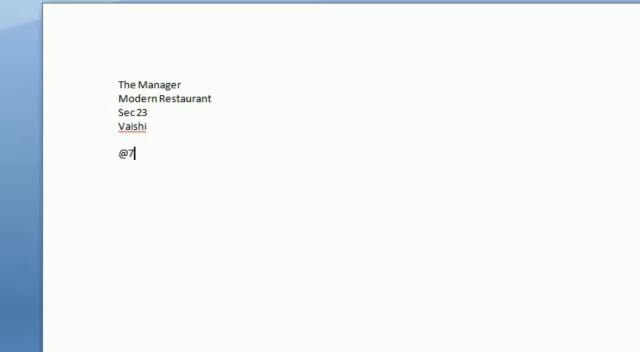
pyautogui.press('BackSpace')
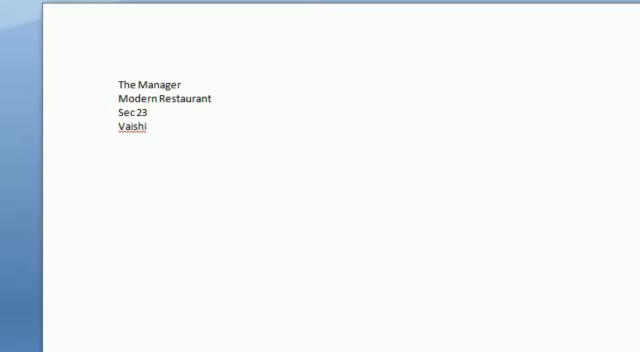
pyautogui.write('26t')
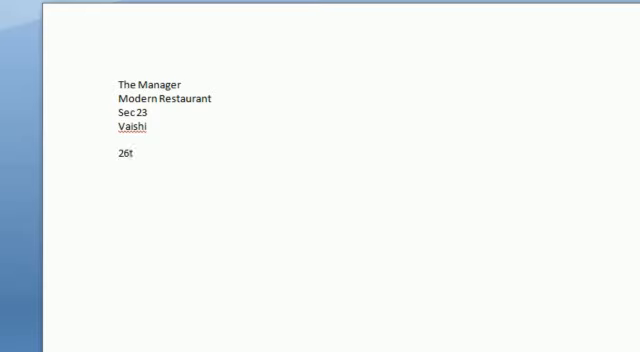
pyautogui.write('h')
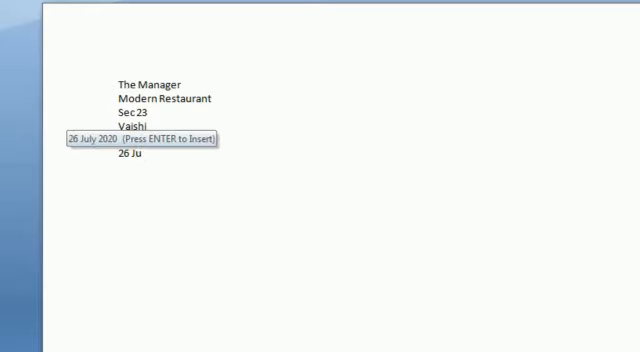
pyautogui.write('ly')
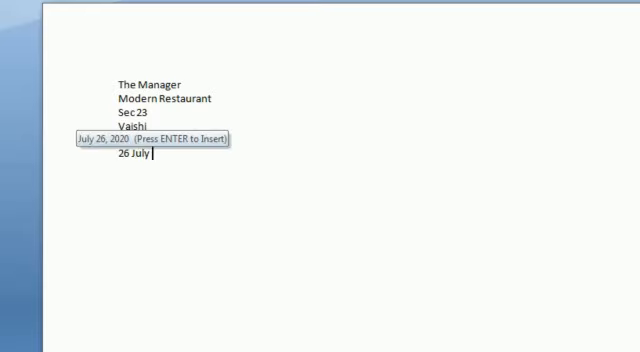
pyautogui.write('2020')
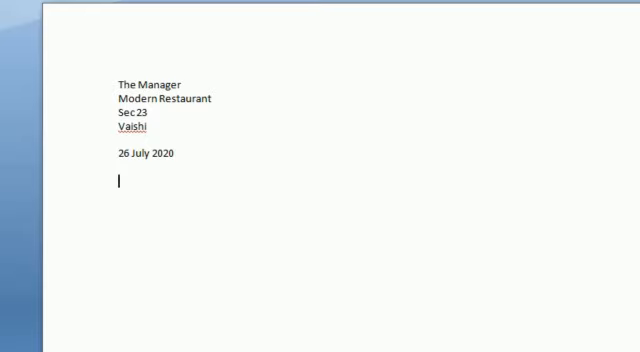
# Step: Write the salutation "Dear Sir / Ma'am," below the date
pyautogui.write('Dear')
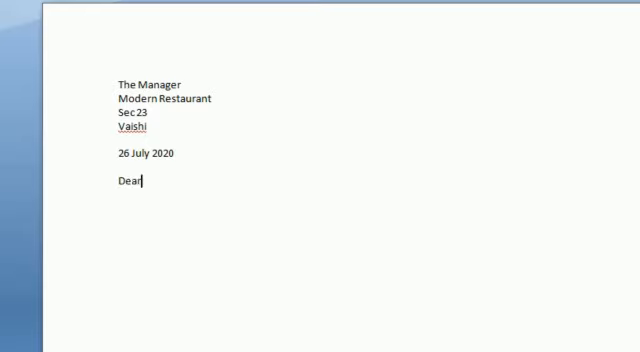
pyautogui.write('S')
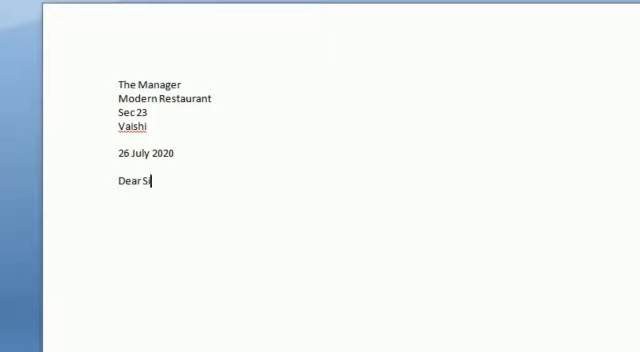
pyautogui.write('ir')
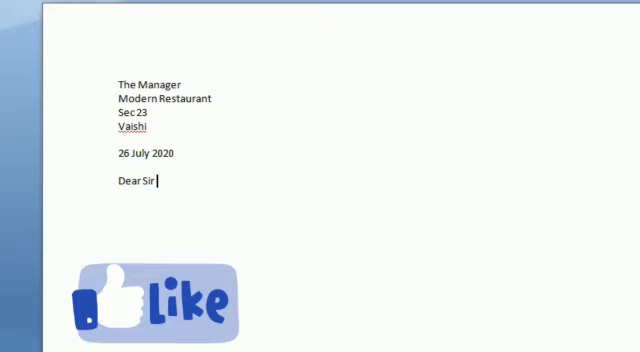
pyautogui.write('/ M')
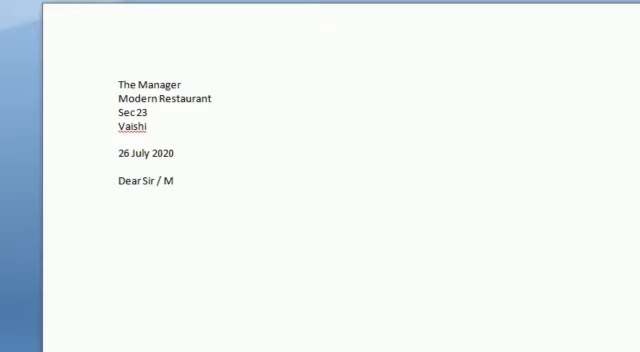
pyautogui.write("a'")
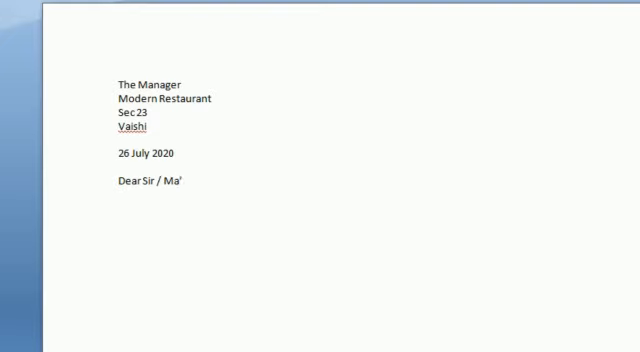
pyautogui.write('am,')
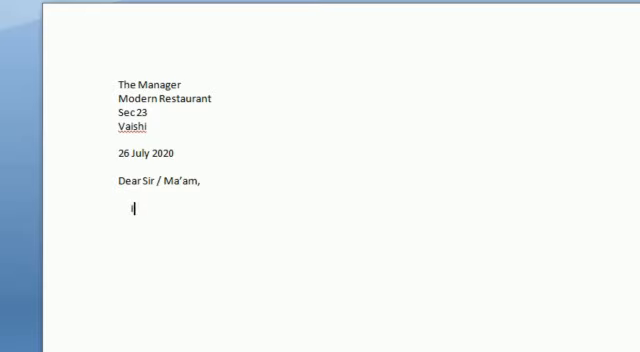
# Step: Begin the indented opening: "I am writing to complain about a meal we had"
pyautogui.write('I an')
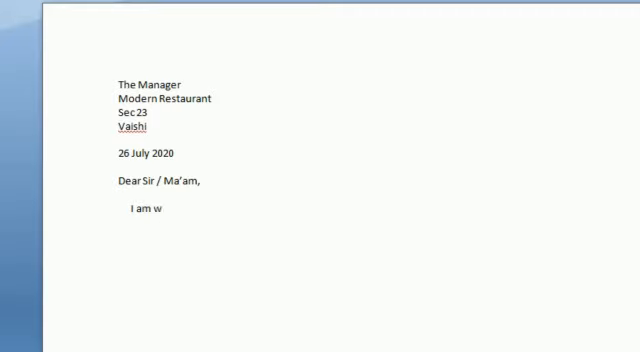
pyautogui.write('riting')
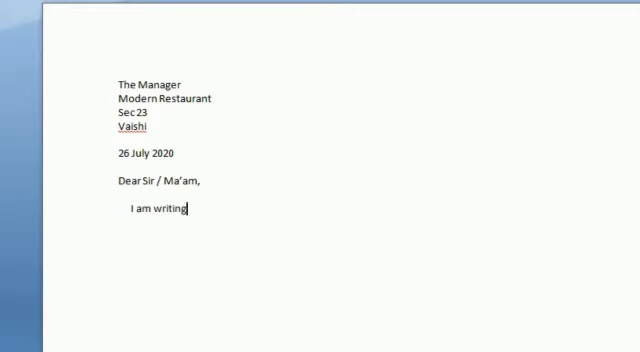
pyautogui.write('t')
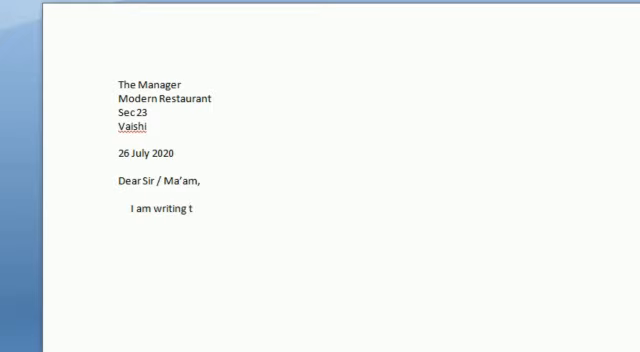
pyautogui.write('o com')
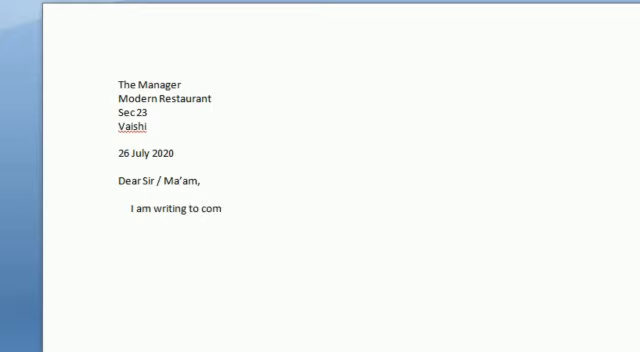
pyautogui.write('plain')
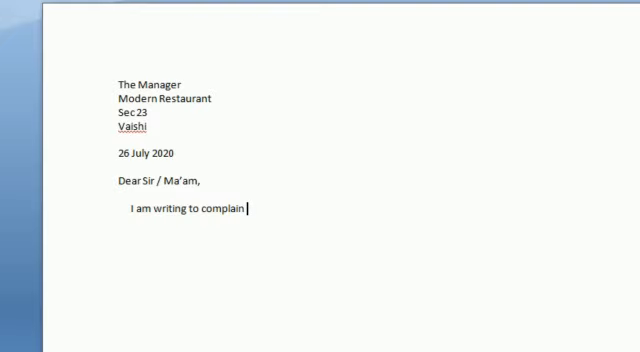
pyautogui.write('abou')
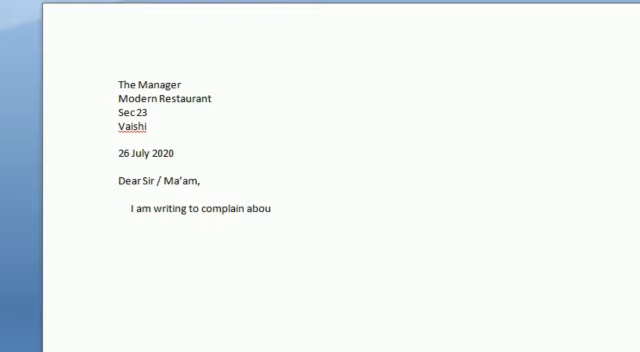
pyautogui.write('t a me')
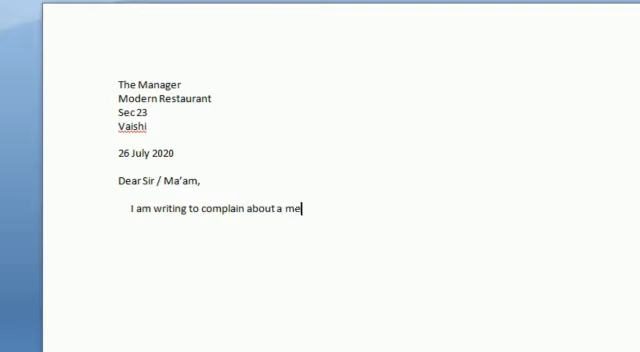
pyautogui.write('al we')
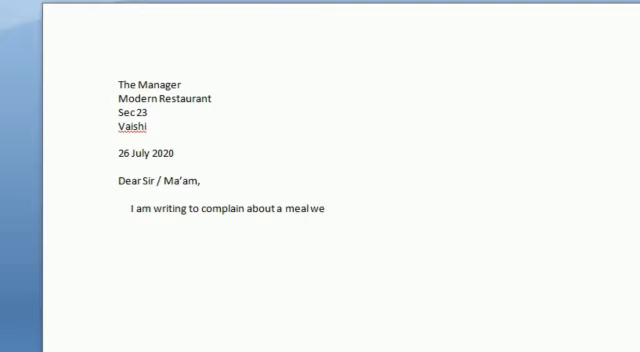
pyautogui.write('had')
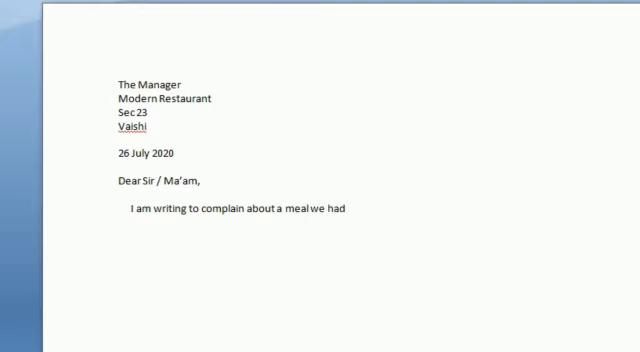
# Step: Finish the sentence "in your restaurant yesterday." and start the next paragraph with "W"
pyautogui.write('in')
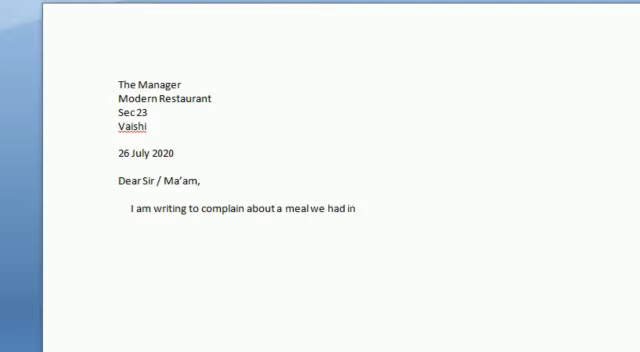
pyautogui.write('your')
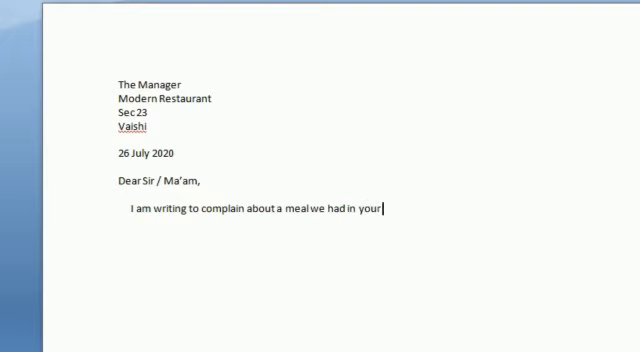
pyautogui.write('res')
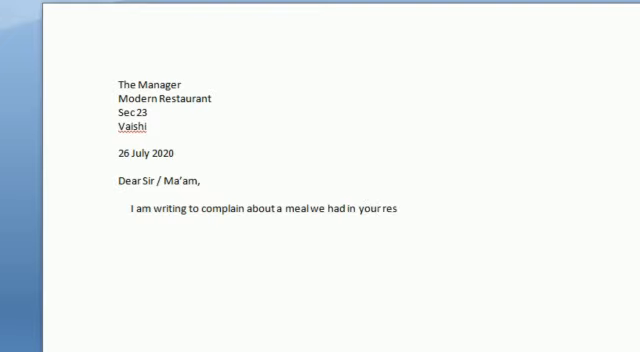
pyautogui.write('taurant')
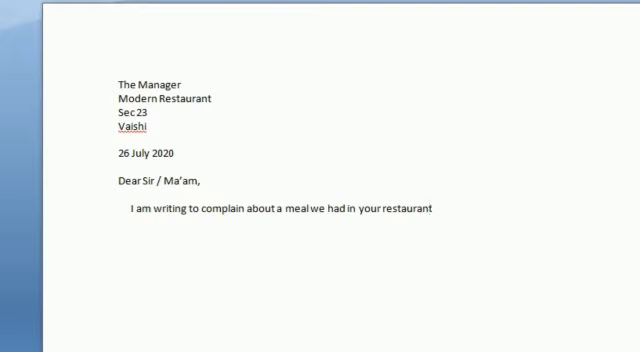
pyautogui.write('yesterday')
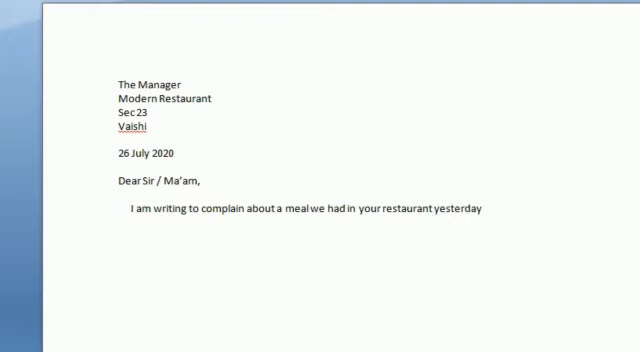
pyautogui.write('.')
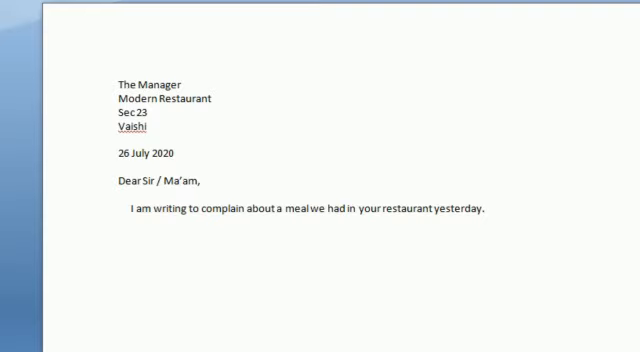
pyautogui.write('We had b')
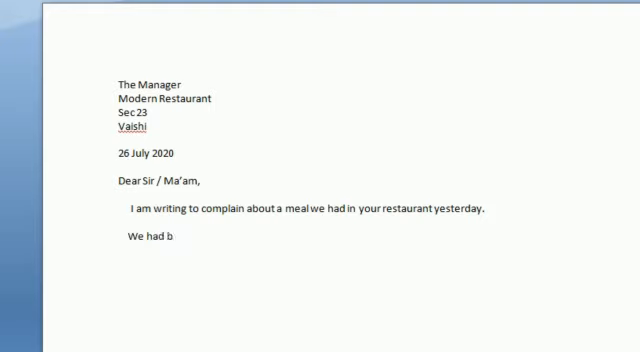
# Step: Write "booked a table for six but when we arrived there were no free tables"
pyautogui.write('ooked')
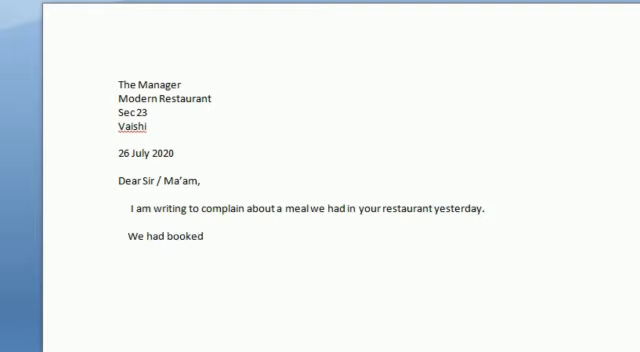
pyautogui.write('a tab')
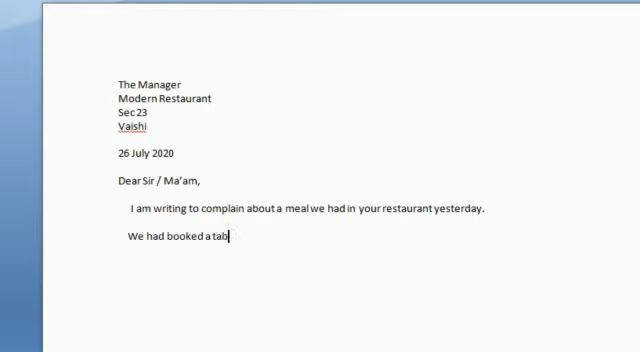
pyautogui.write('le fo')
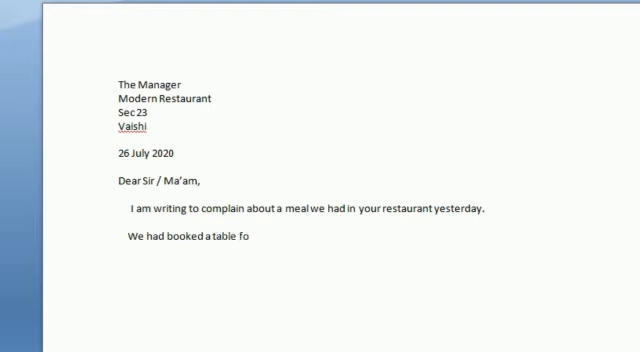
pyautogui.write('r six')
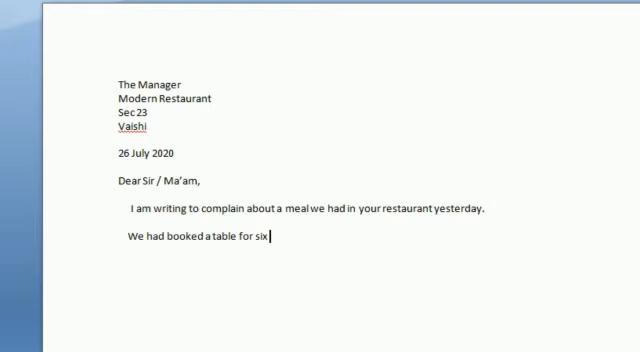
pyautogui.write('but')
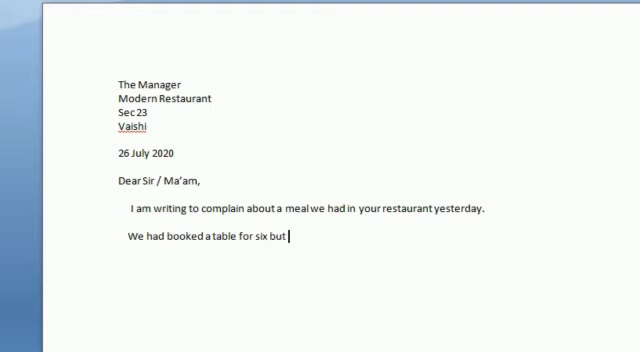
pyautogui.write('when')
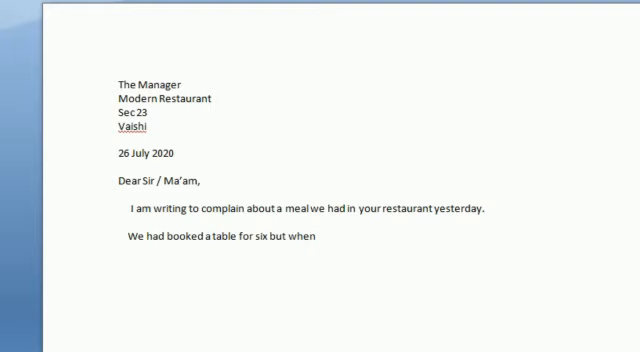
pyautogui.write('we arrived t')
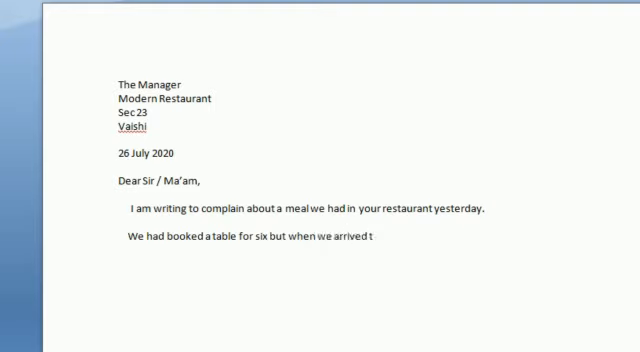
pyautogui.write('here')
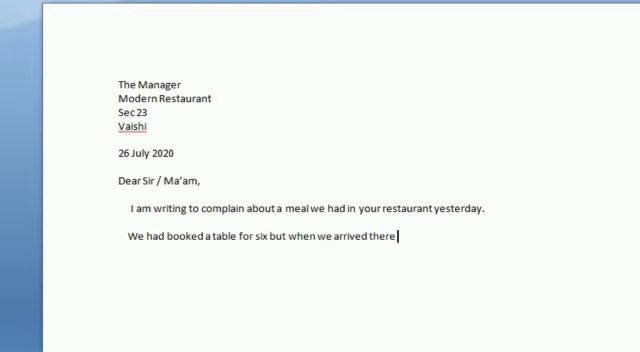
pyautogui.write('were')
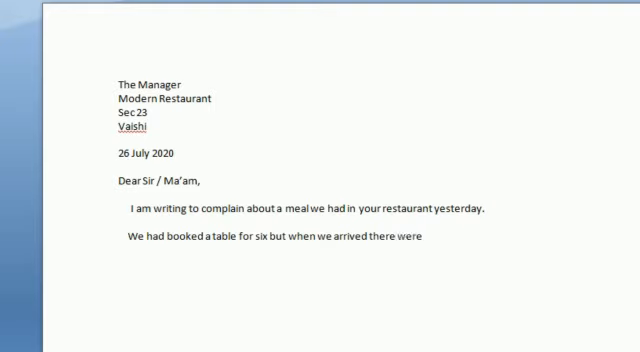
pyautogui.write('no')
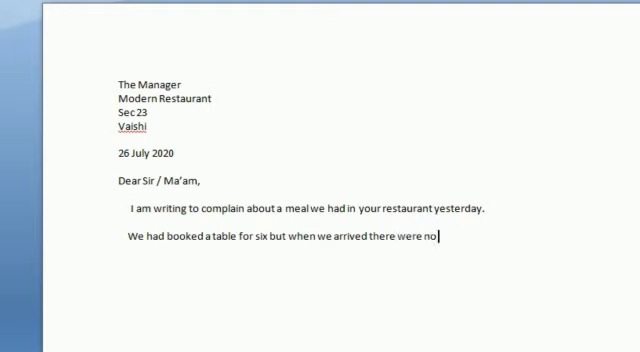
pyautogui.write('free')
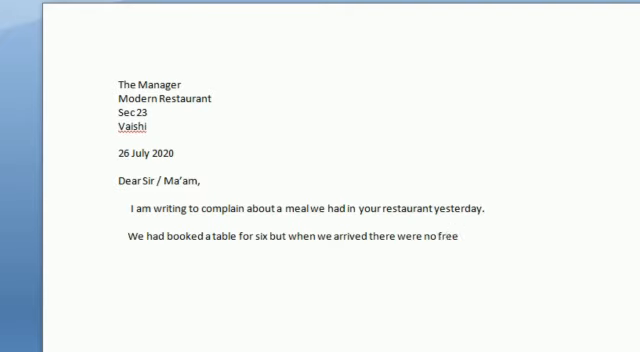
pyautogui.write('table')
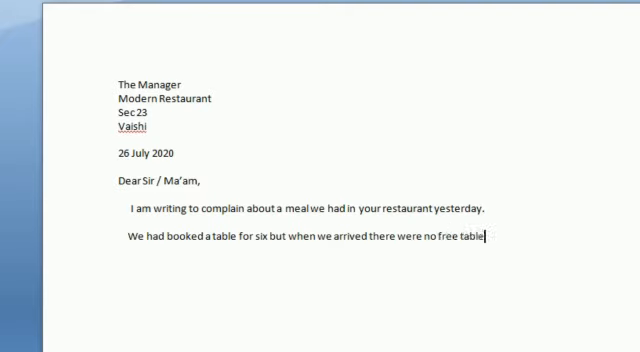
pyautogui.write('s')
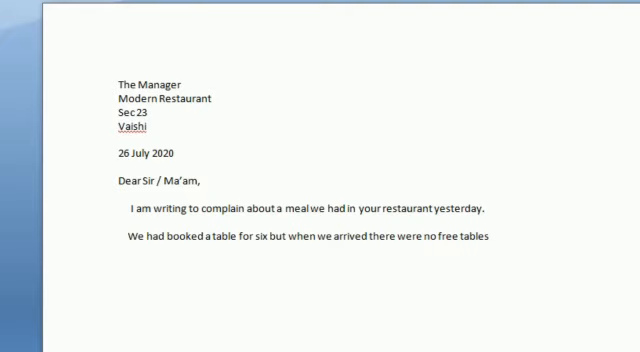
# Step: Finish with "and we had to wait for more than 45 minutes to sit down"
pyautogui.write('and we')
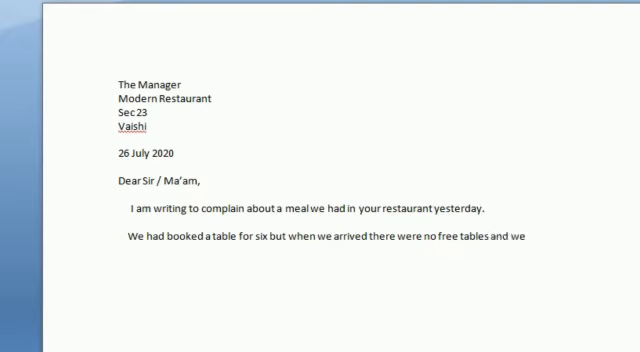
pyautogui.write('had')
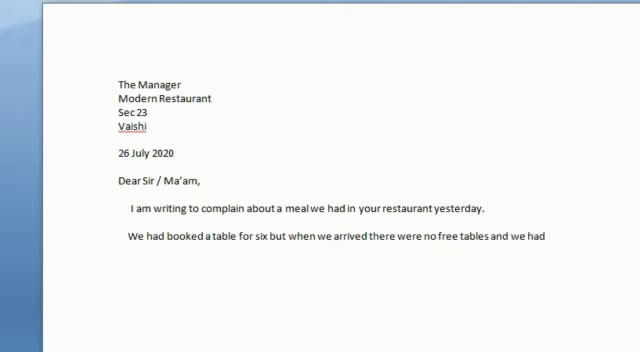
pyautogui.write('to wait')
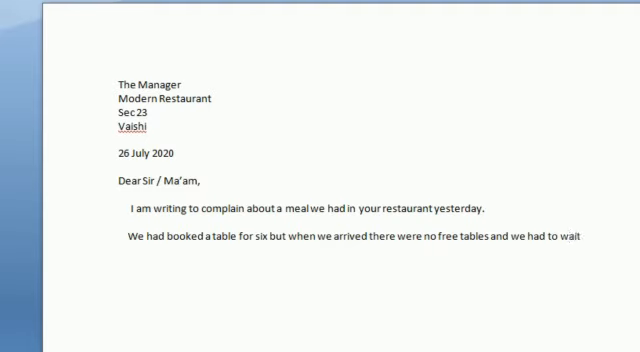
pyautogui.write('for')
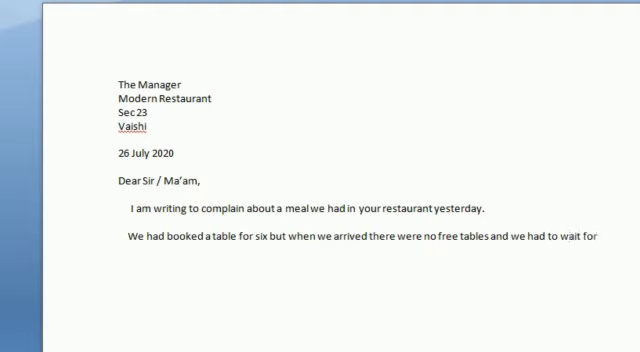
pyautogui.write('more')
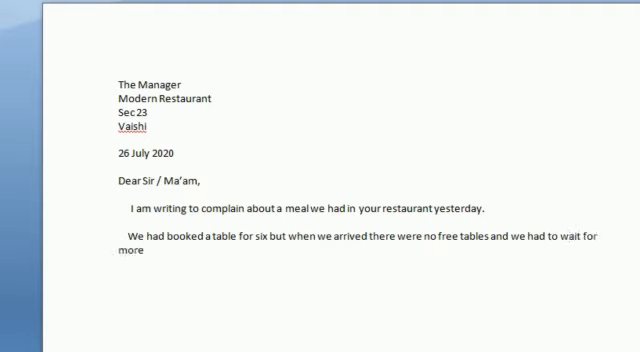
pyautogui.write('than 45 m')
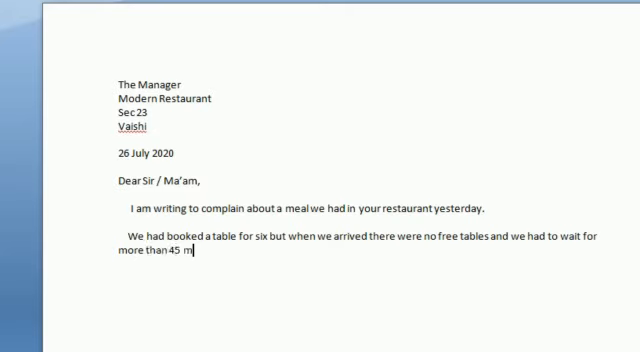
pyautogui.write('inutes')
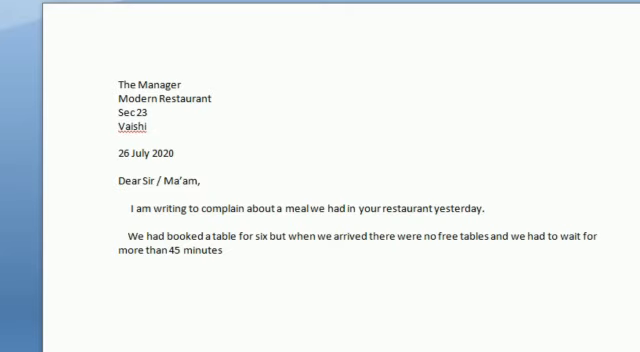
pyautogui.write('to sit')
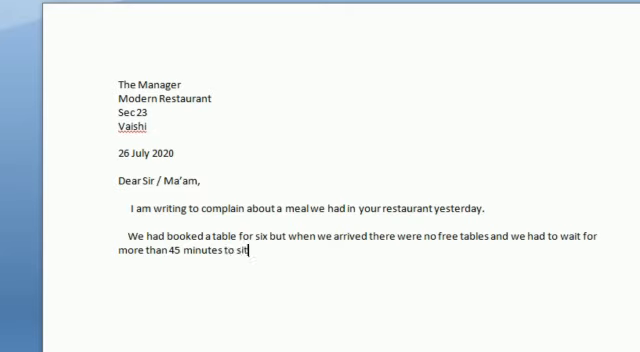
pyautogui.write('down. The quality of food in your restaurant was also not so good.')
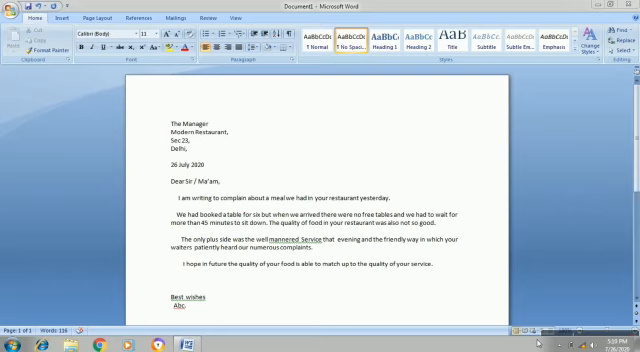
pyautogui.moveTo(172, 116)
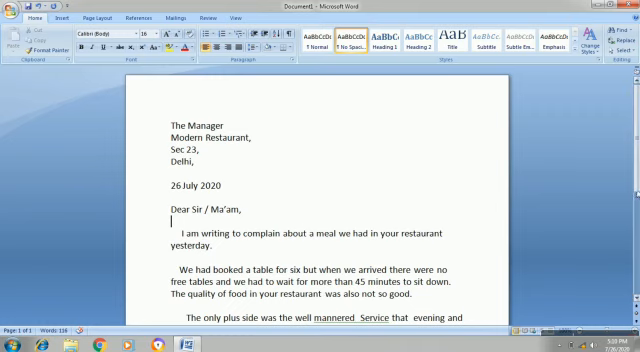
pyautogui.scroll(-3)
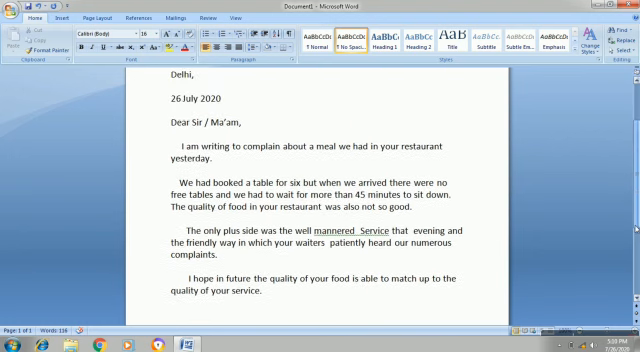
pyautogui.scroll(-3)
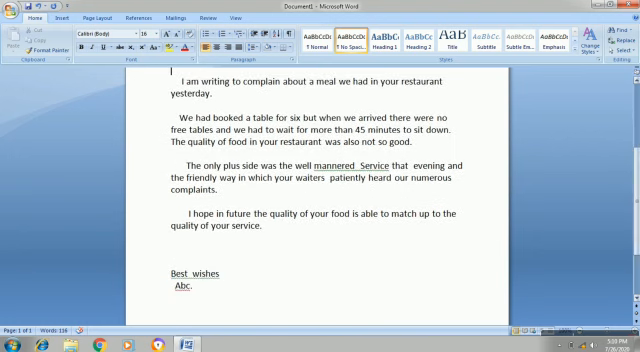